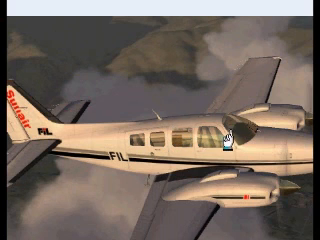
{"action": "mouse_move", "coordinate": [225, 148]}
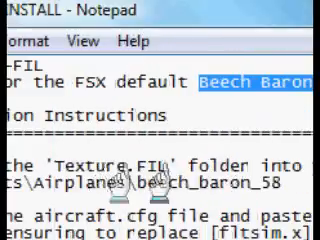
{"action": "scroll", "scroll_direction": "down", "scroll_amount": 3}
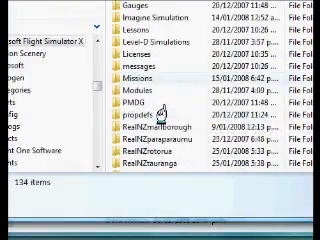
{"action": "scroll", "scroll_direction": "down", "scroll_amount": 3}
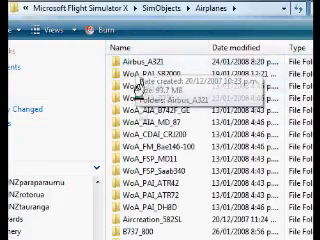
{"action": "scroll", "scroll_direction": "down", "scroll_amount": 3}
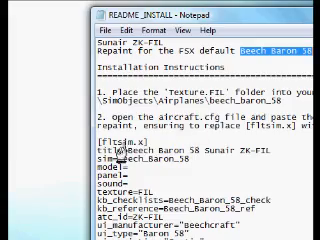
{"action": "scroll", "scroll_direction": "down", "scroll_amount": 3}
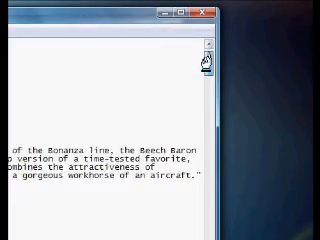
{"action": "scroll", "scroll_direction": "down", "scroll_amount": 3}
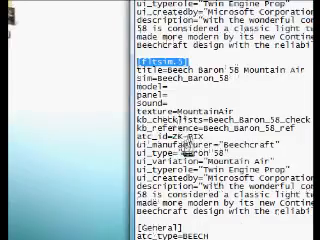
{"action": "scroll", "scroll_direction": "down", "scroll_amount": 3}
{"action": "type", "text": "5"}
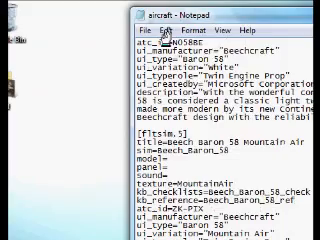
{"action": "scroll", "scroll_direction": "down", "scroll_amount": 3}
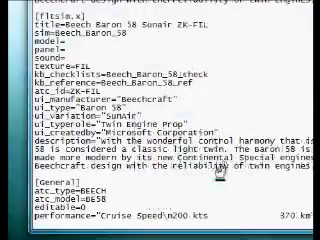
{"action": "scroll", "scroll_direction": "down", "scroll_amount": 3}
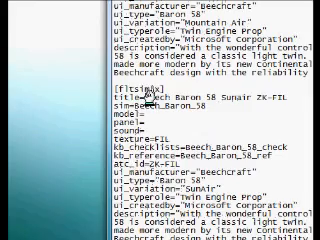